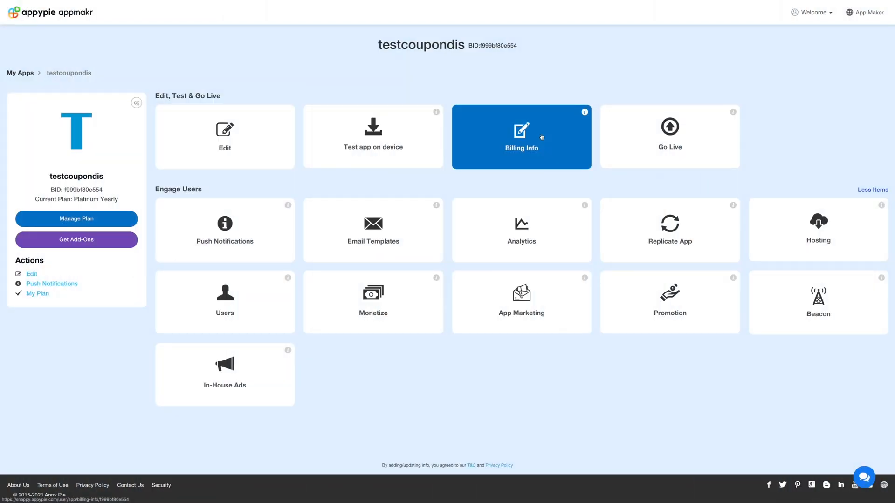
Open Billing Information for testcoupondis, showing the active Platinum Yearly plan with auto renewal.
left_click(521, 136)
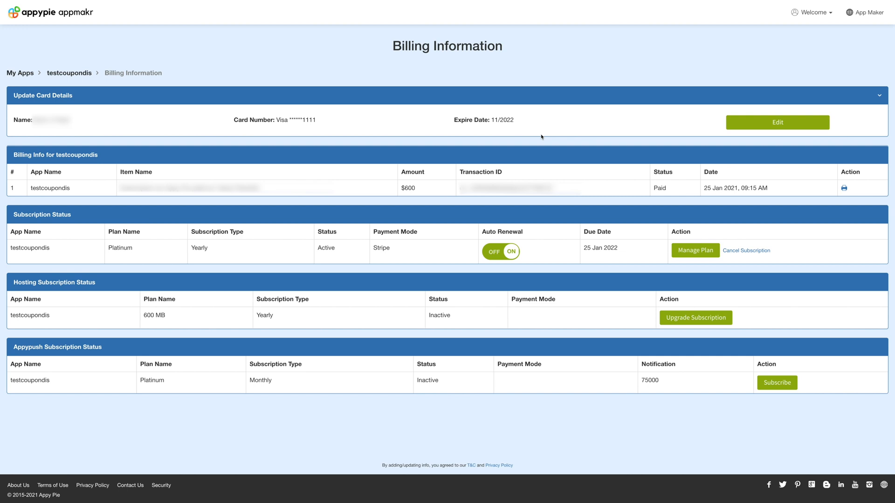
mouse_move(153, 224)
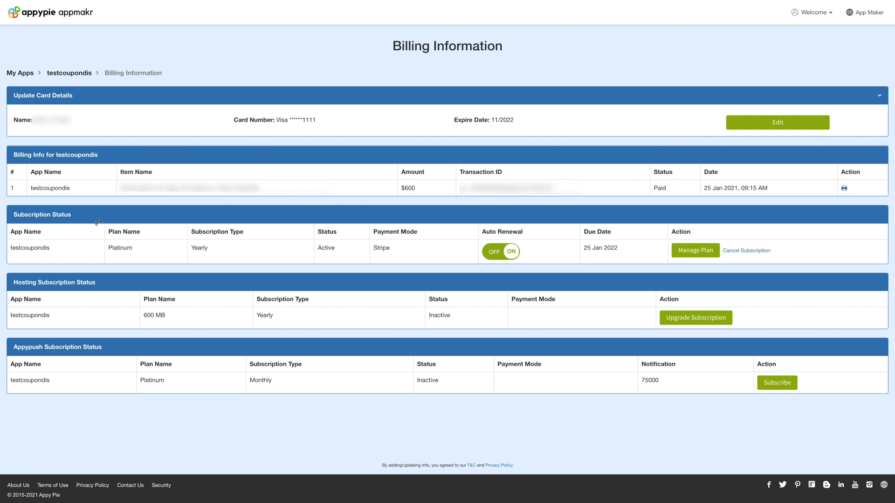
mouse_move(97, 231)
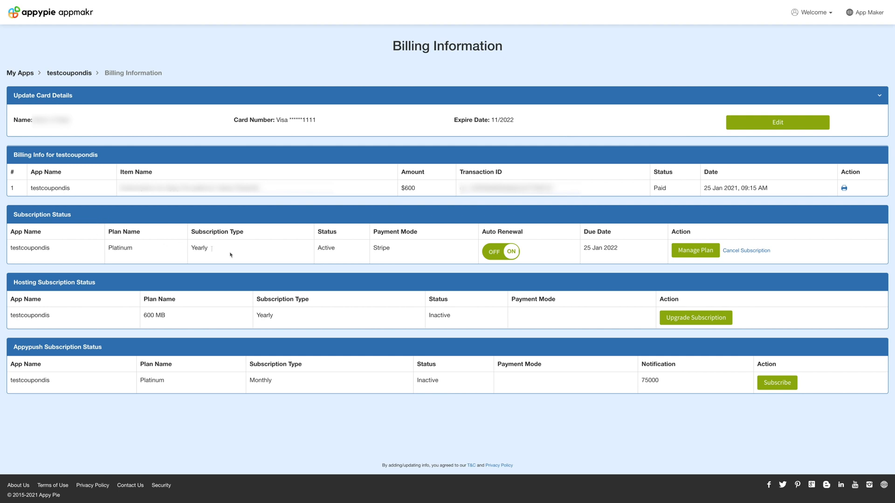
mouse_move(344, 274)
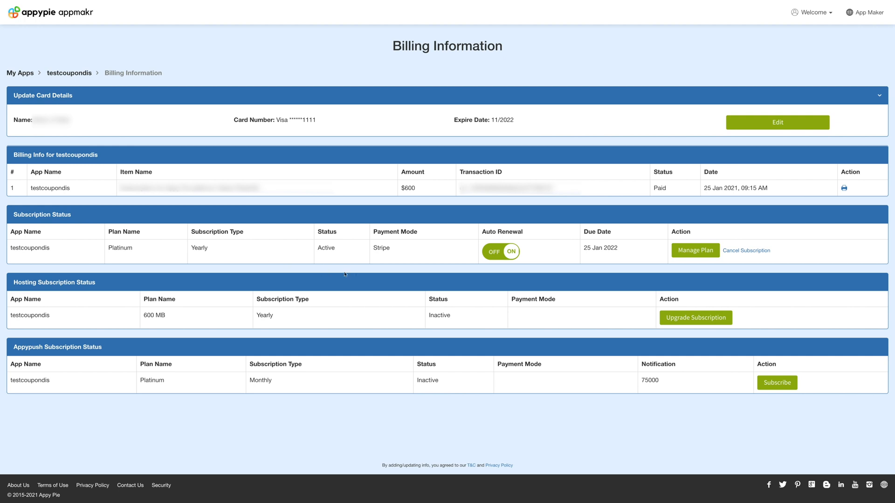
mouse_move(517, 284)
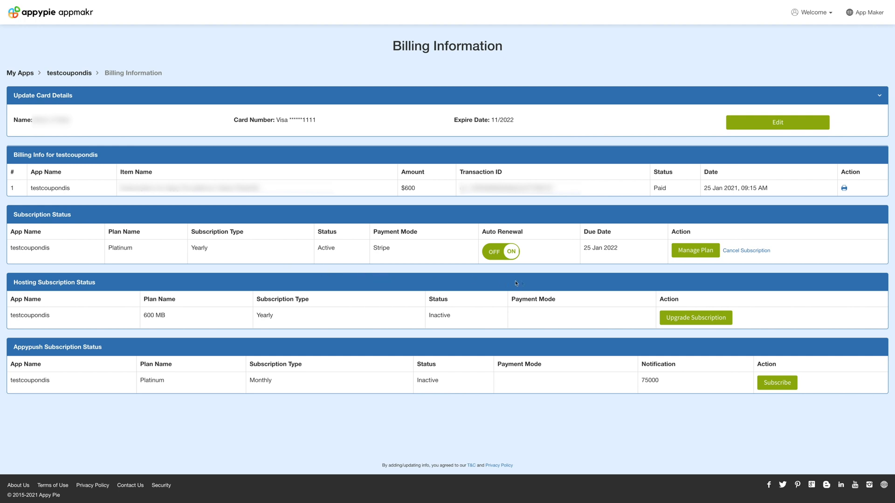
mouse_move(605, 274)
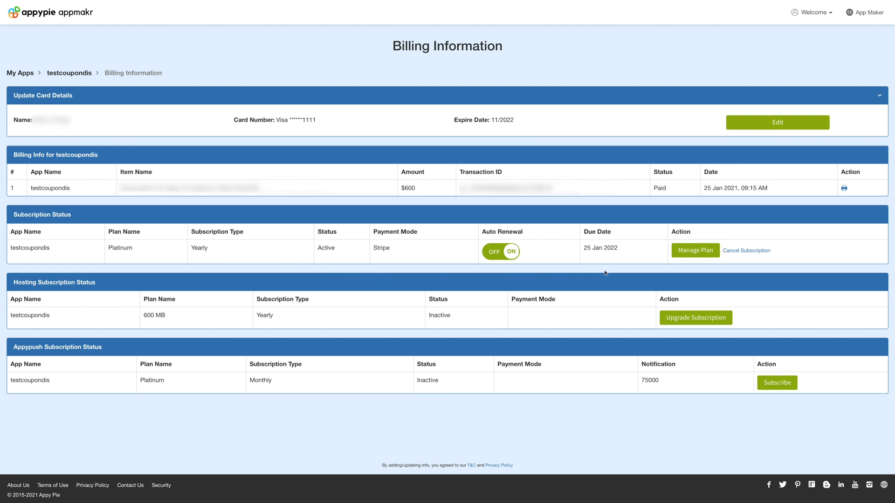
mouse_move(700, 276)
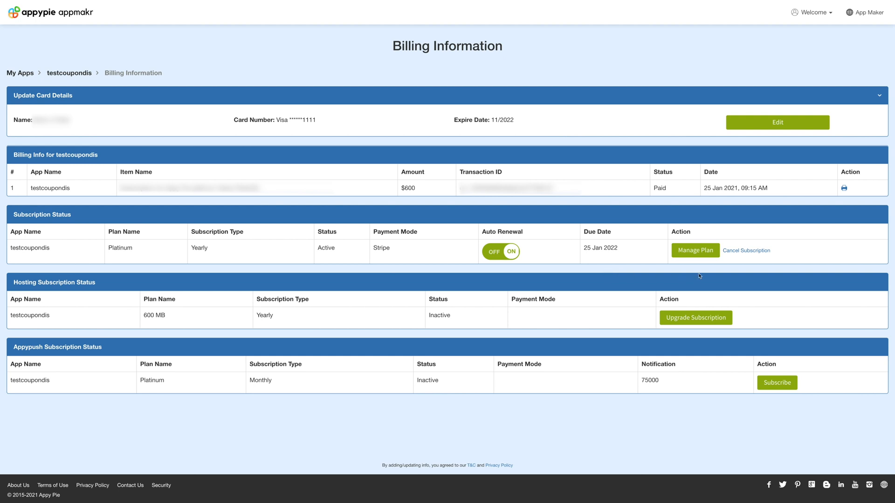
mouse_move(744, 270)
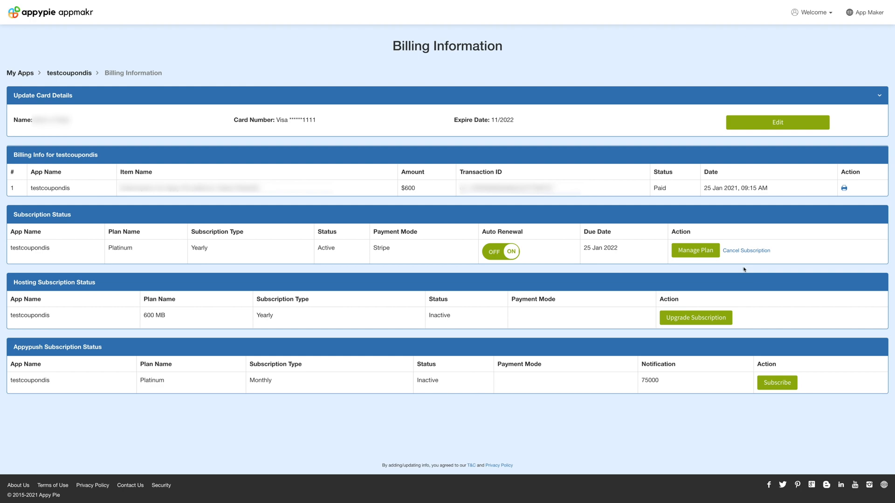
left_click(746, 250)
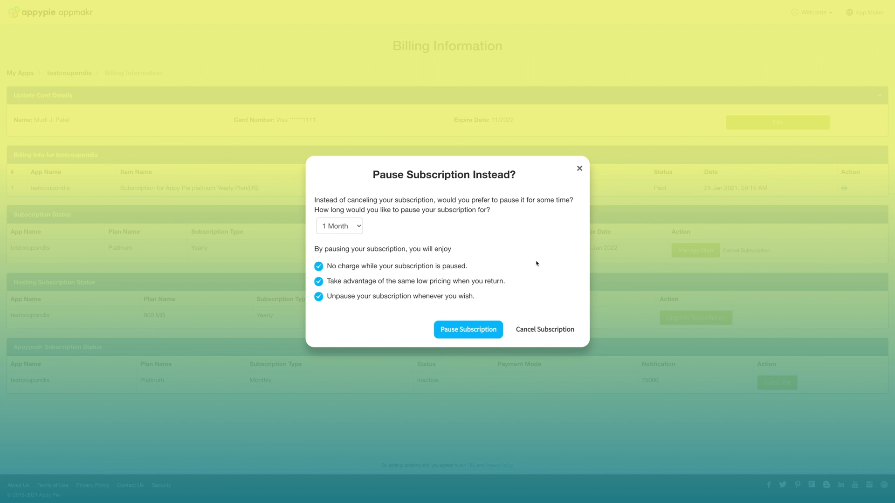
mouse_move(535, 263)
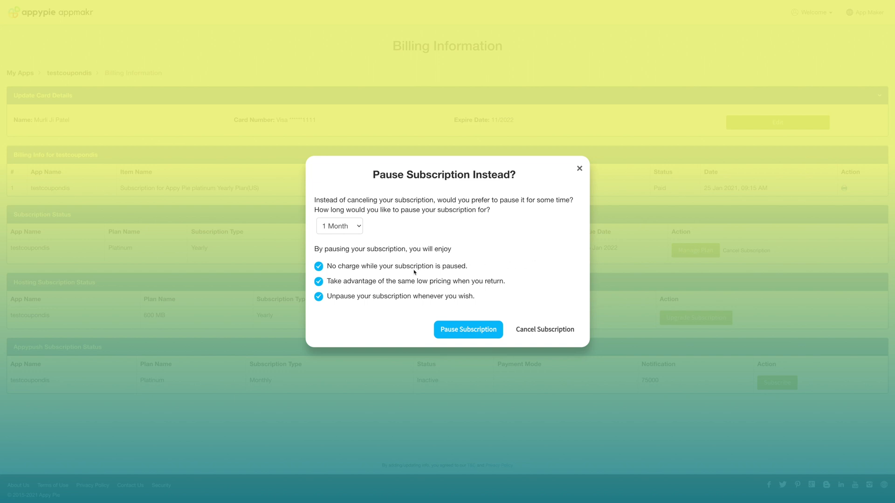
left_click(338, 226)
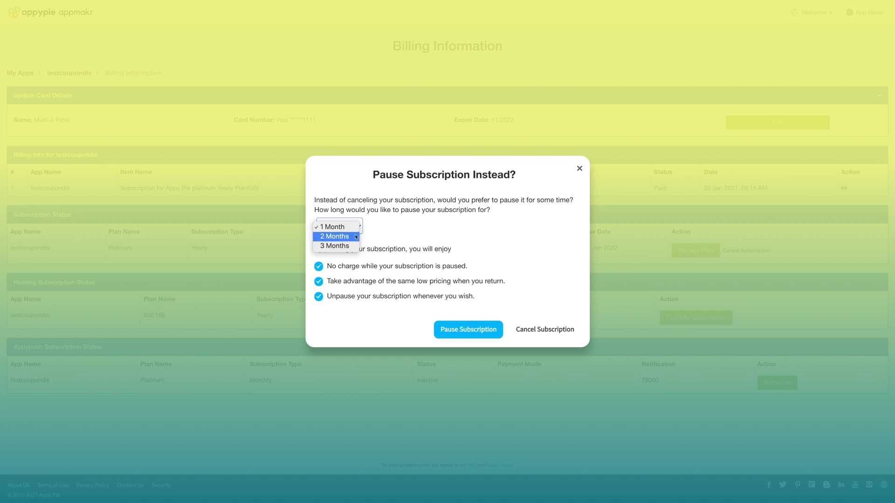
left_click(337, 226)
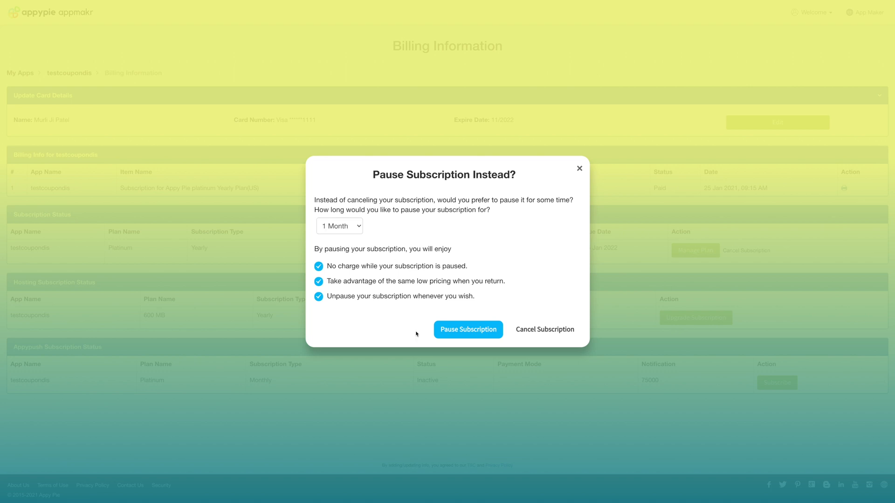
mouse_move(533, 341)
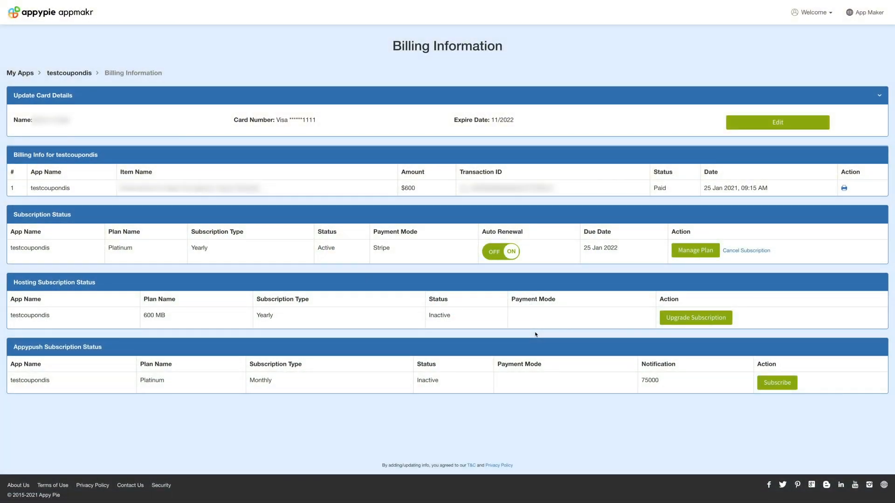
Cancel the subscription through the cancellation bot, giving the reason 'I can't find my feature'.
left_click(746, 250)
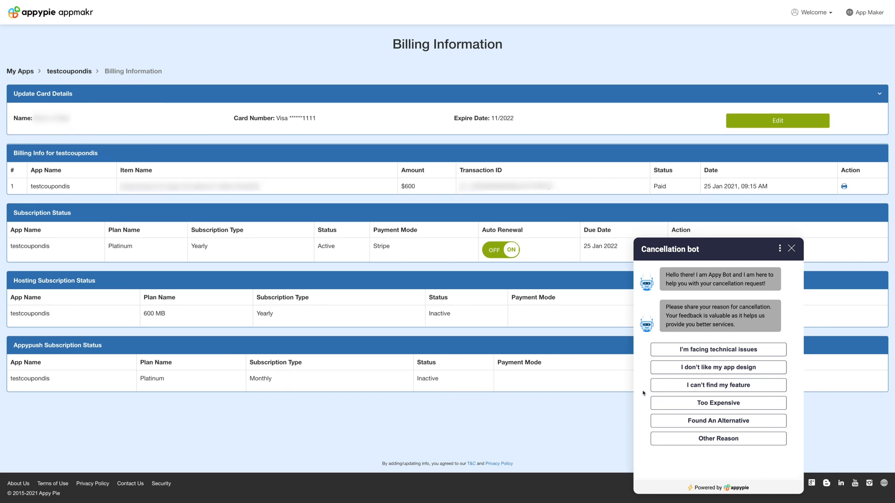
left_click(717, 385)
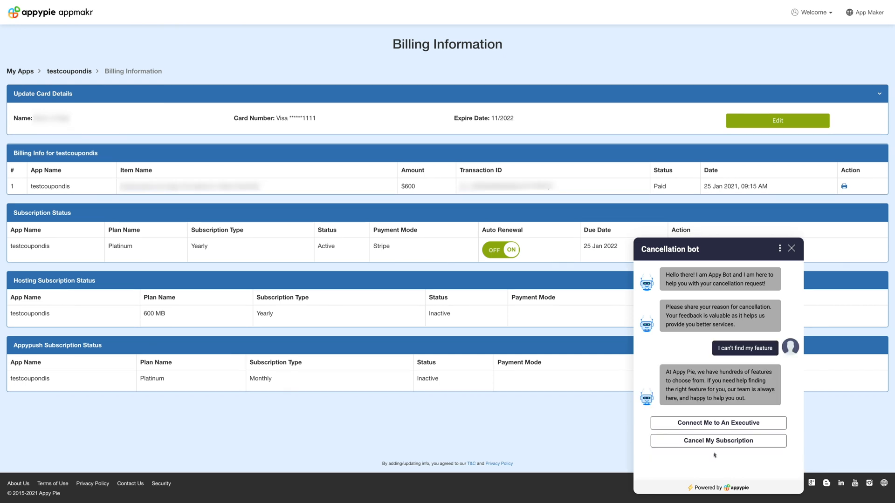
left_click(718, 441)
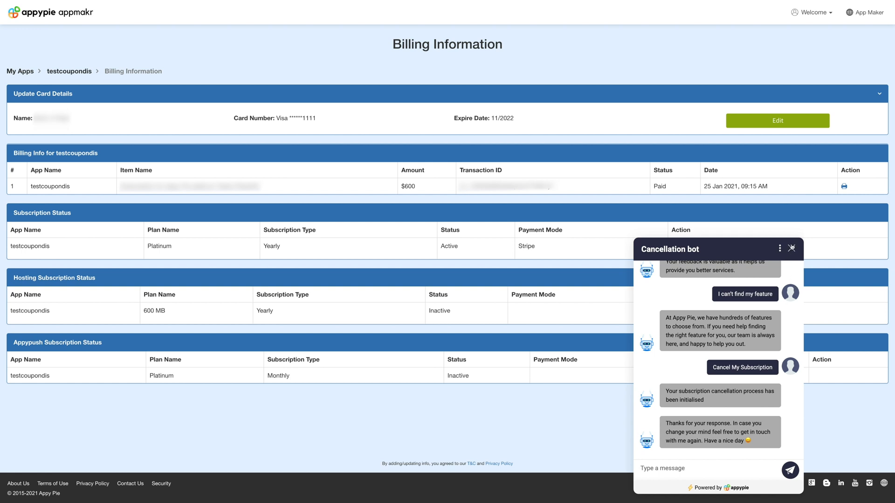
Close the cancellation bot to see the Platinum row offering Upgrade Subscription.
left_click(791, 249)
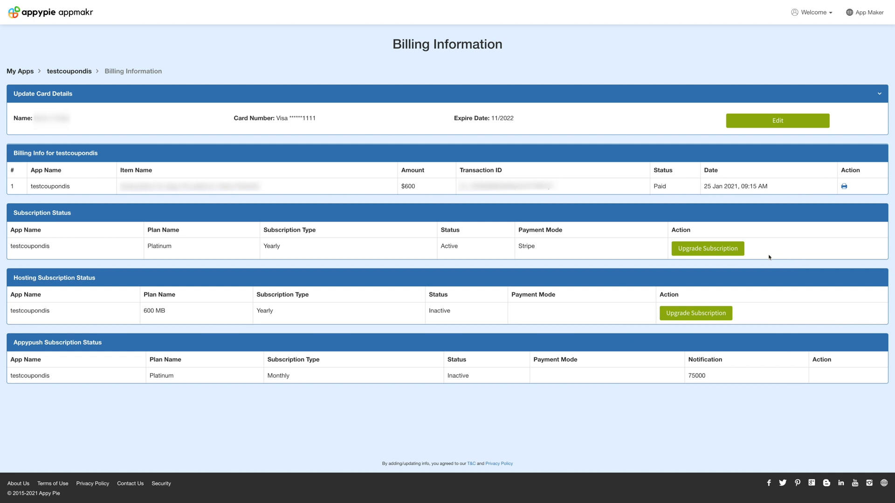
mouse_move(780, 249)
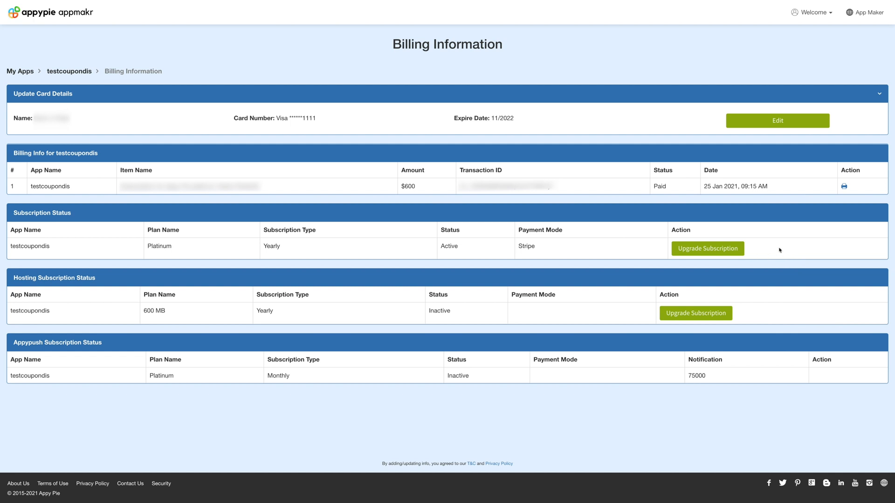
mouse_move(375, 393)
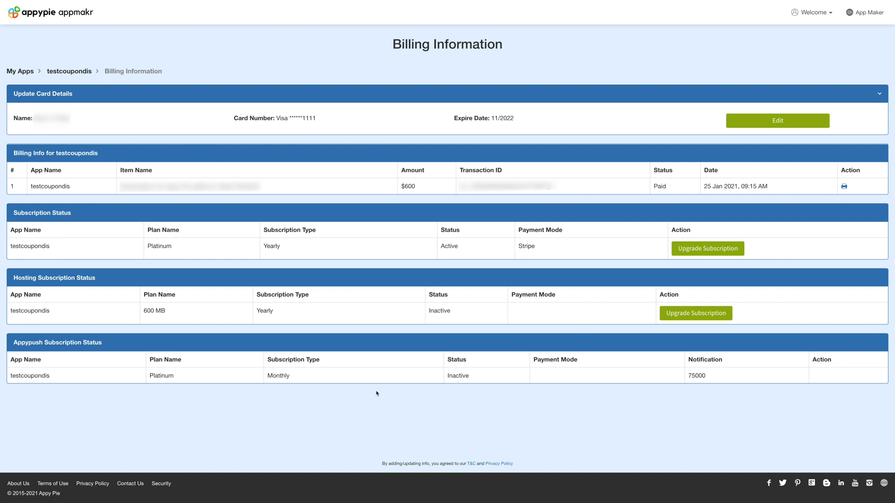